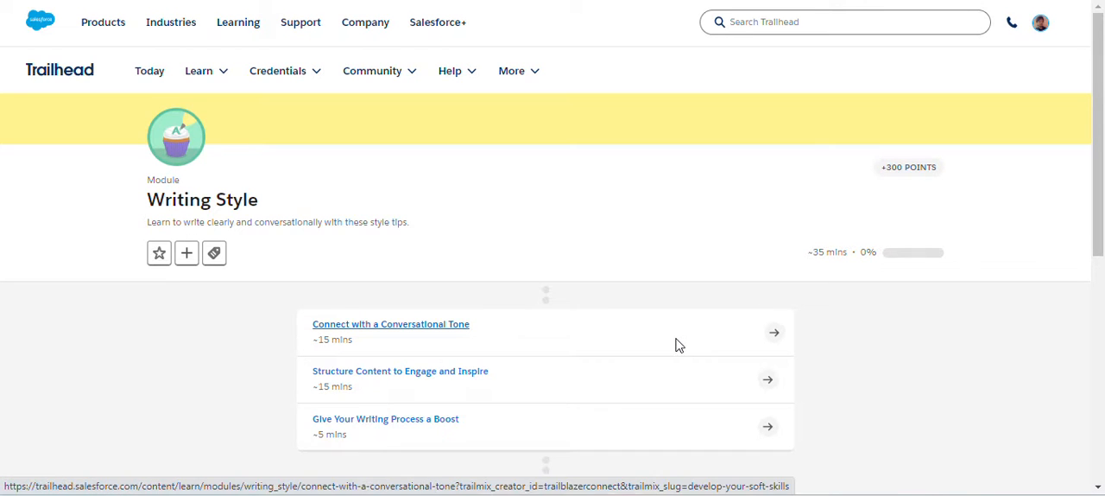
Step: Reach the quiz at the bottom of the Connect with a Conversational Tone unit
click(390, 323)
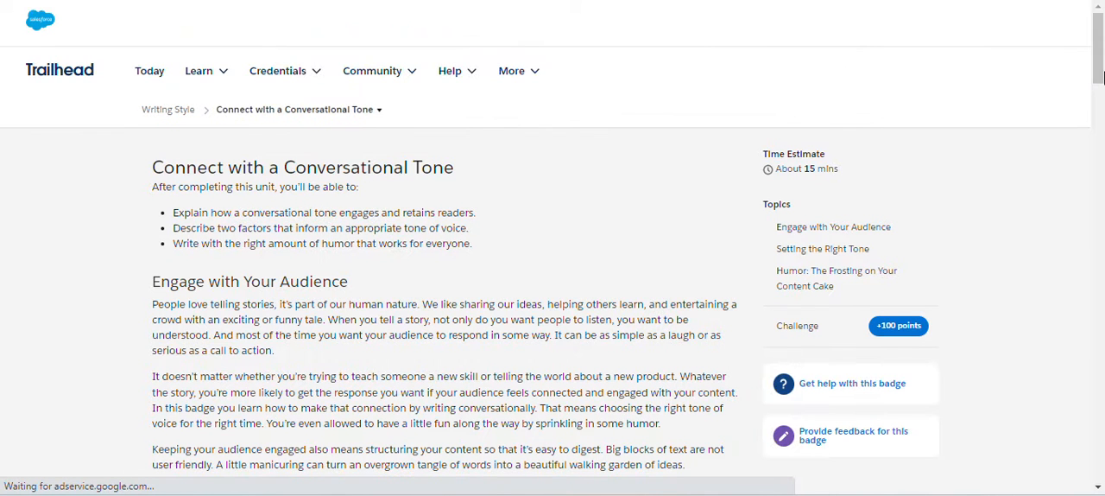
scroll(down, 3)
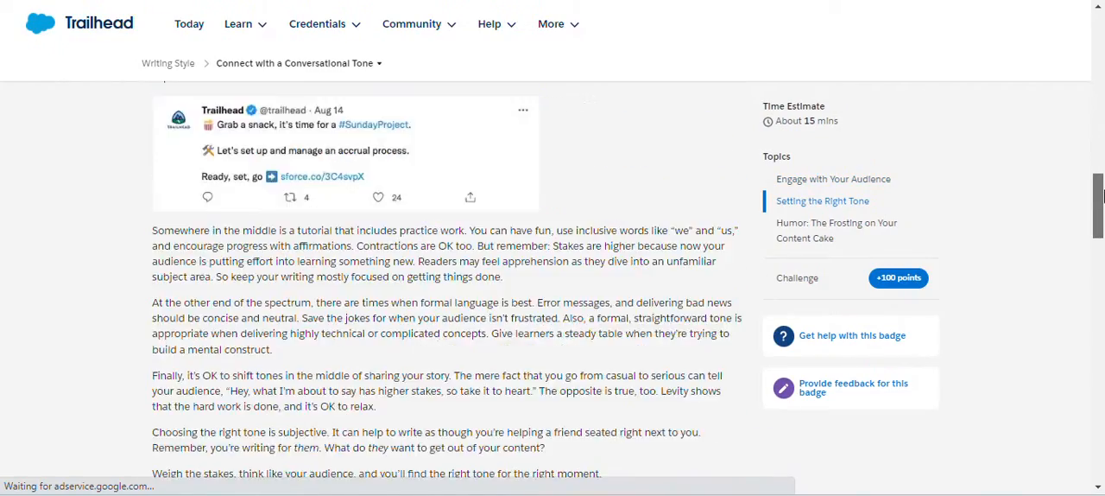
scroll(down, 3)
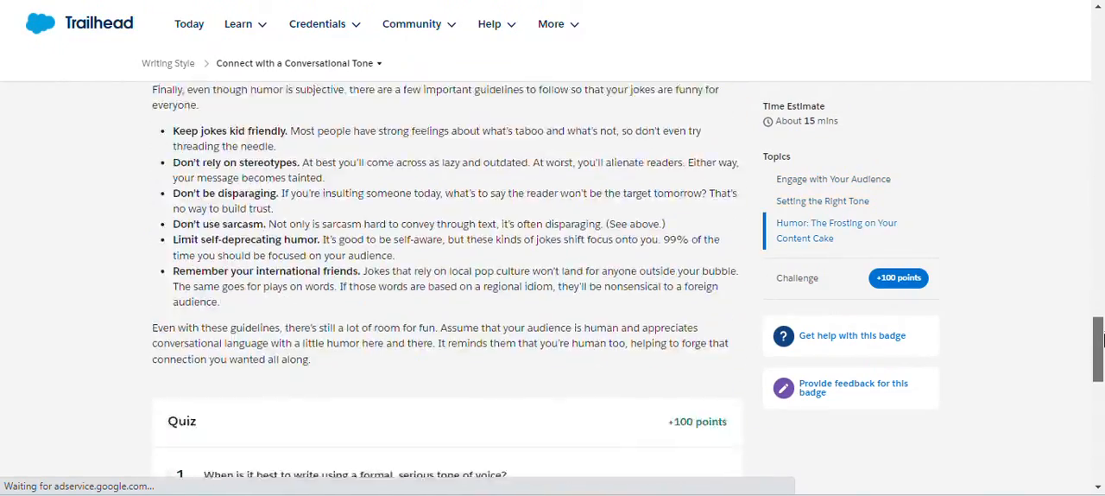
scroll(down, 3)
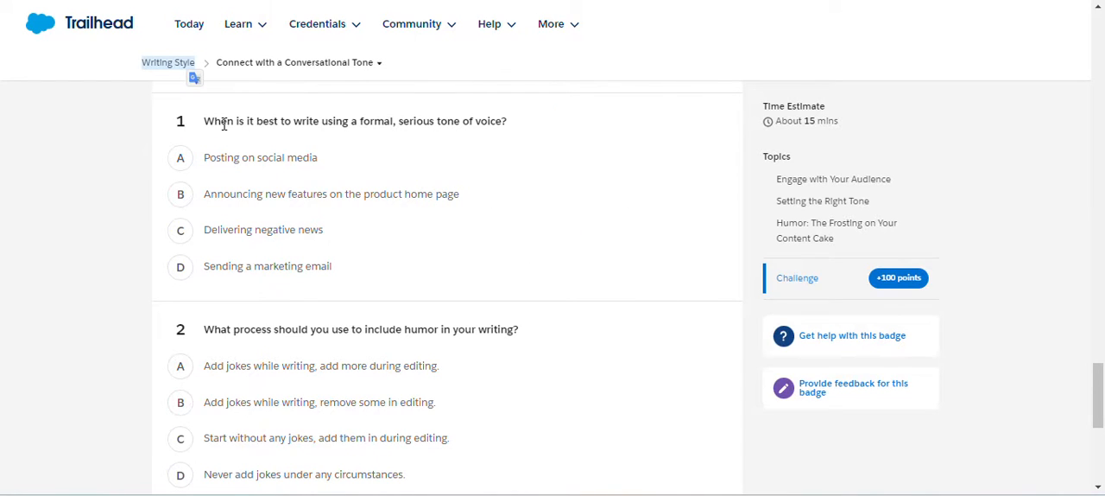
Step: Answer both Conversational Tone questions, choosing adding jokes then removing some in editing, and check the quiz for 100 points
click(180, 194)
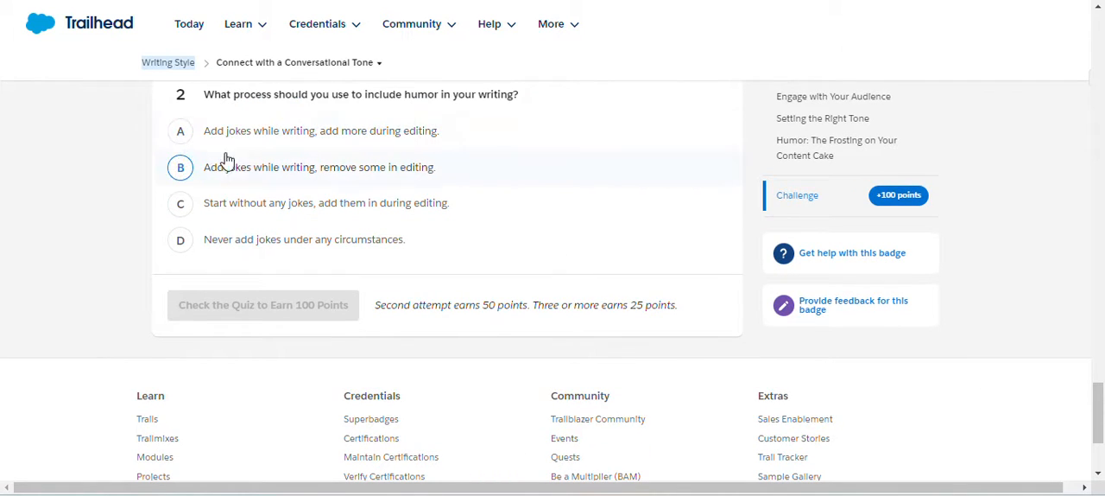
click(180, 166)
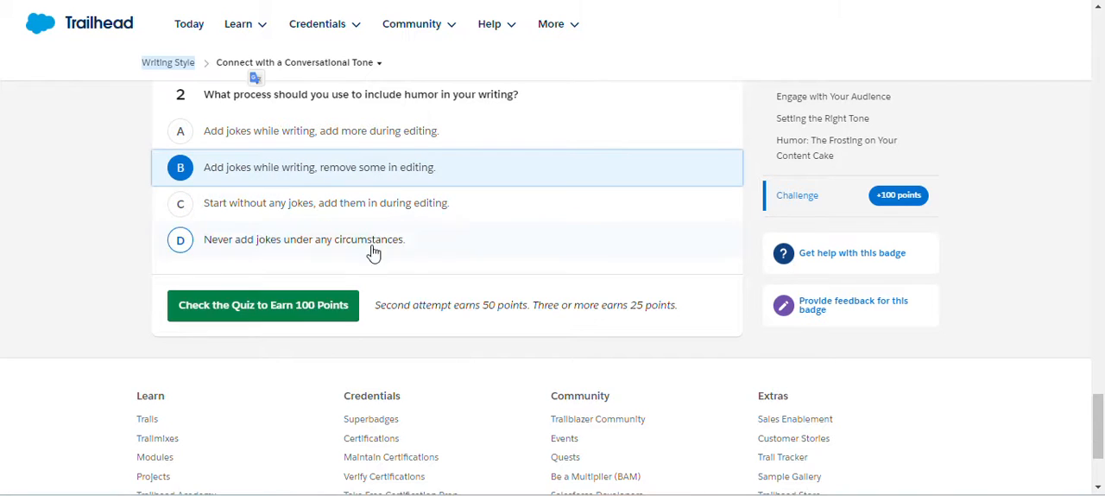
click(263, 306)
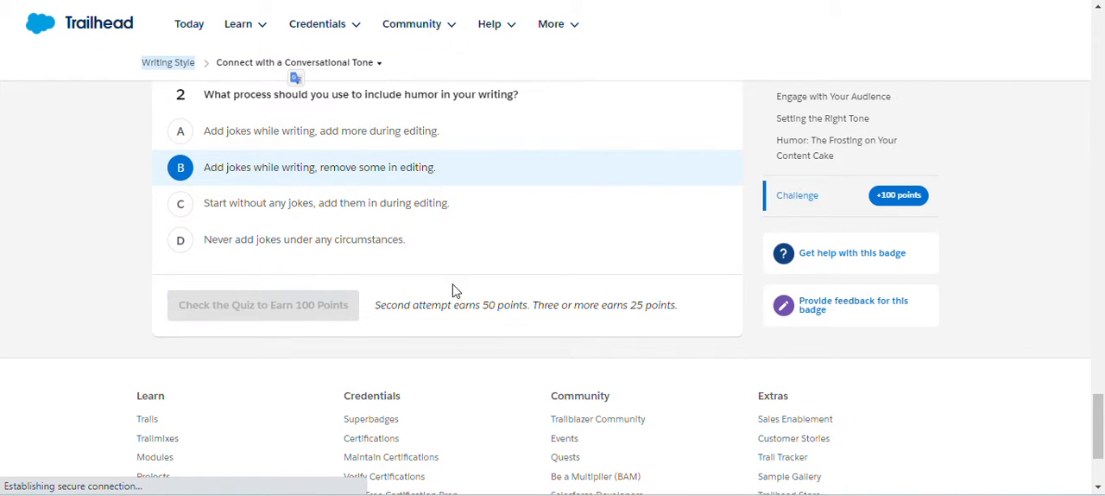
click(263, 304)
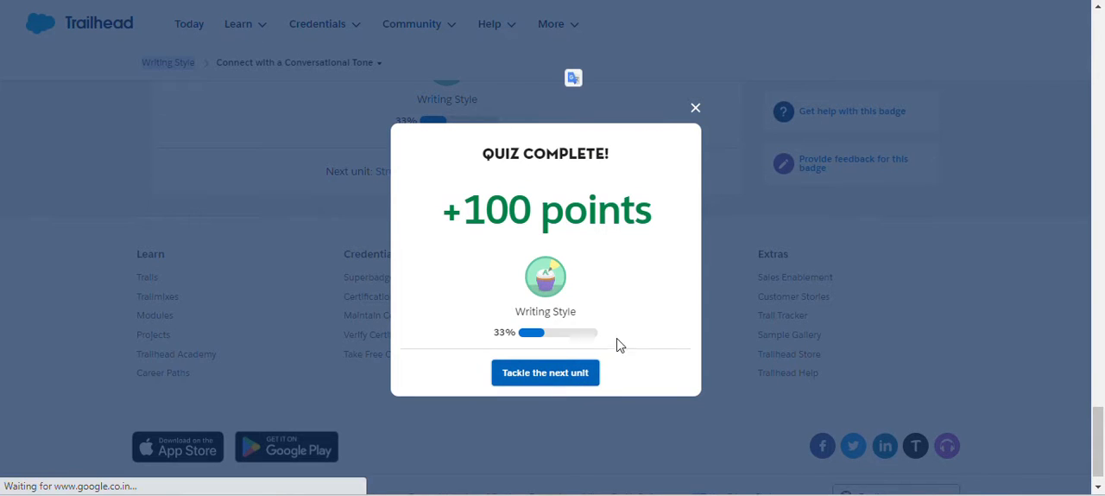
mouse_move(597, 346)
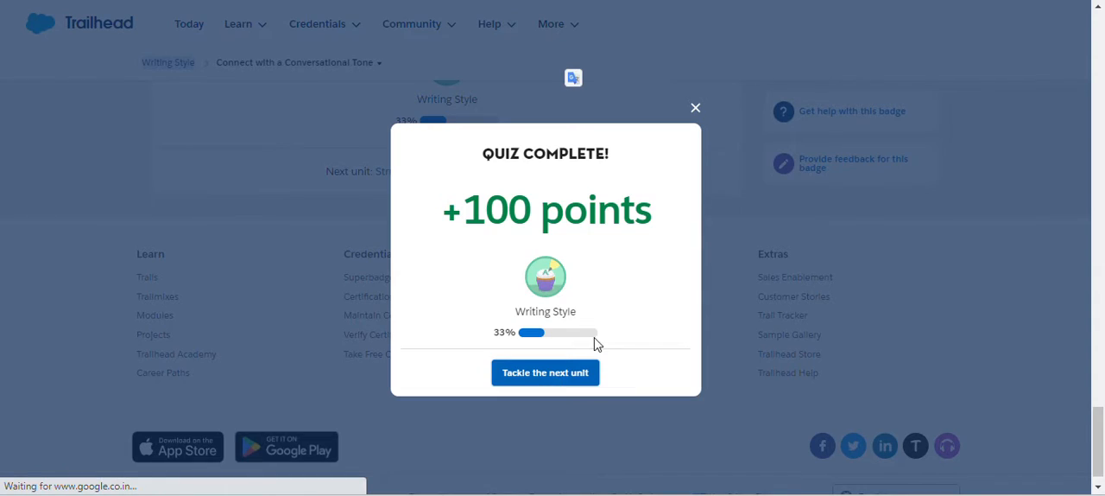
Step: Continue to the Structure Content to Engage and Inspire unit and reach its quiz
click(546, 374)
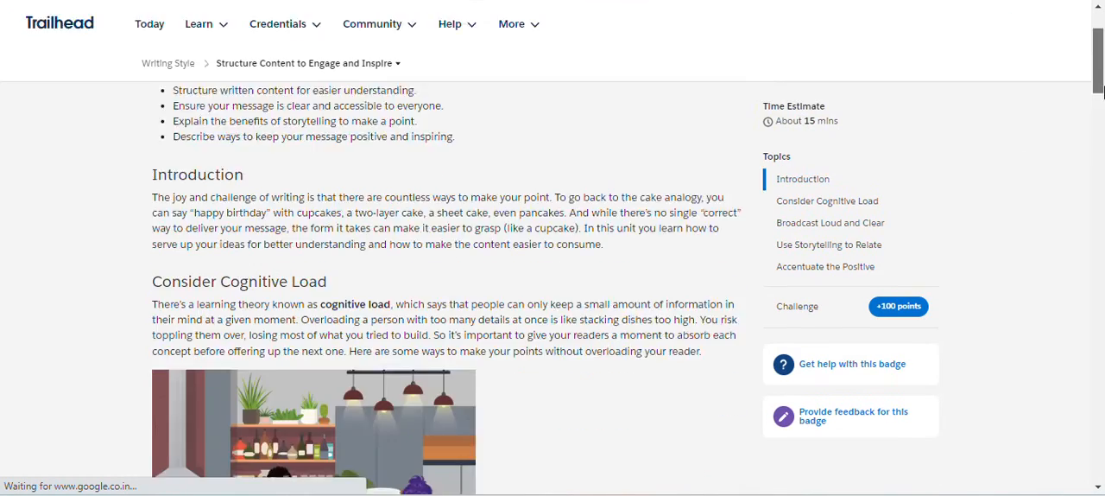
scroll(down, 3)
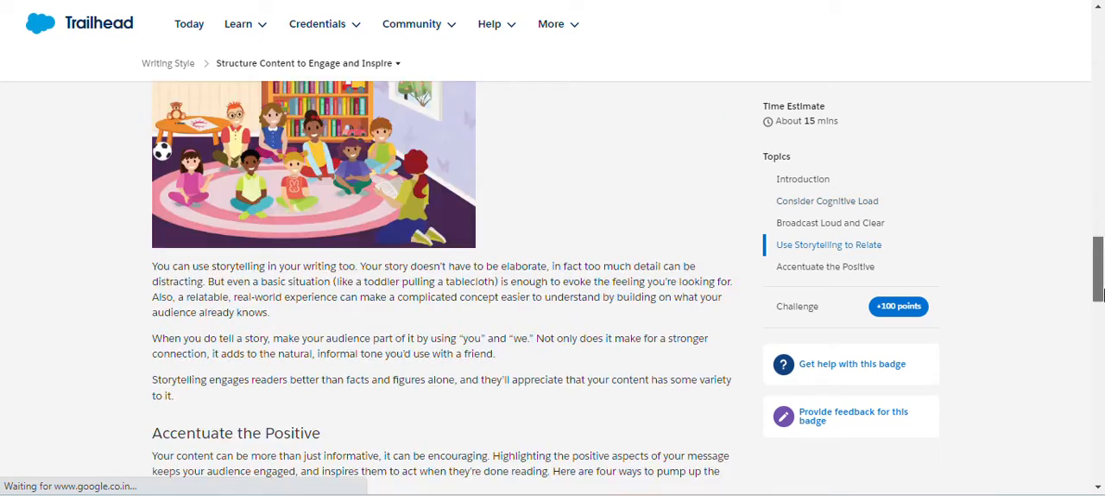
scroll(down, 3)
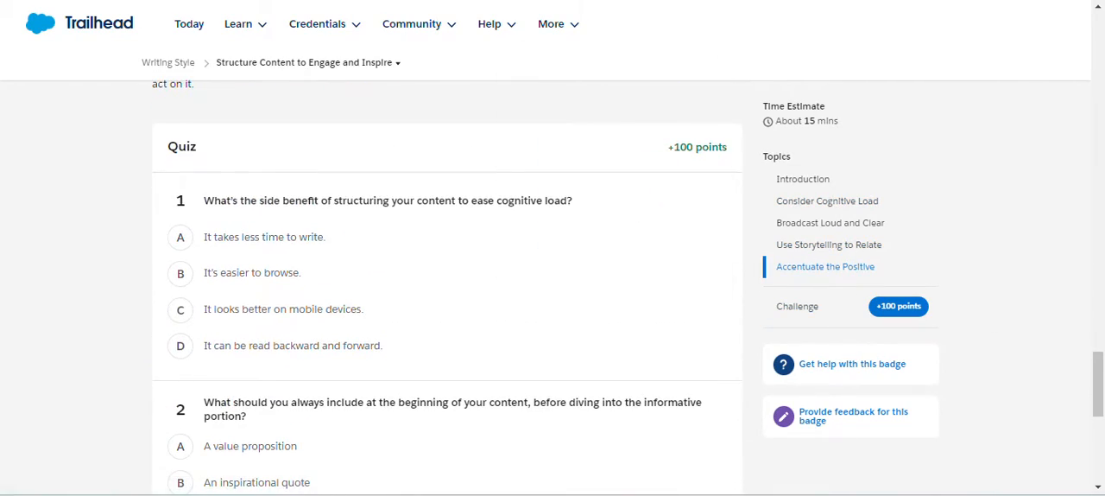
Step: Answer B (structured content is easier to browse) and A, then check the quiz for another 100 points
click(180, 236)
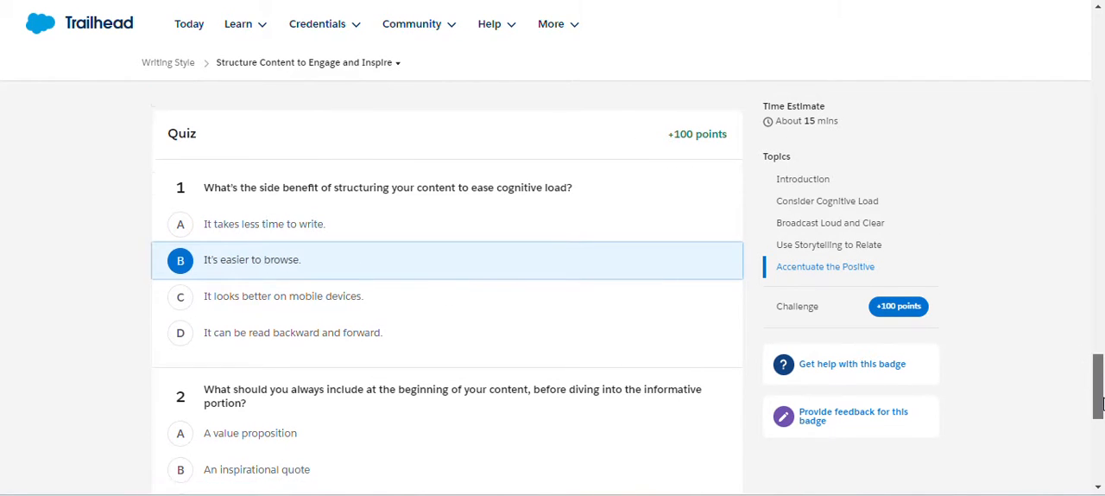
scroll(down, 3)
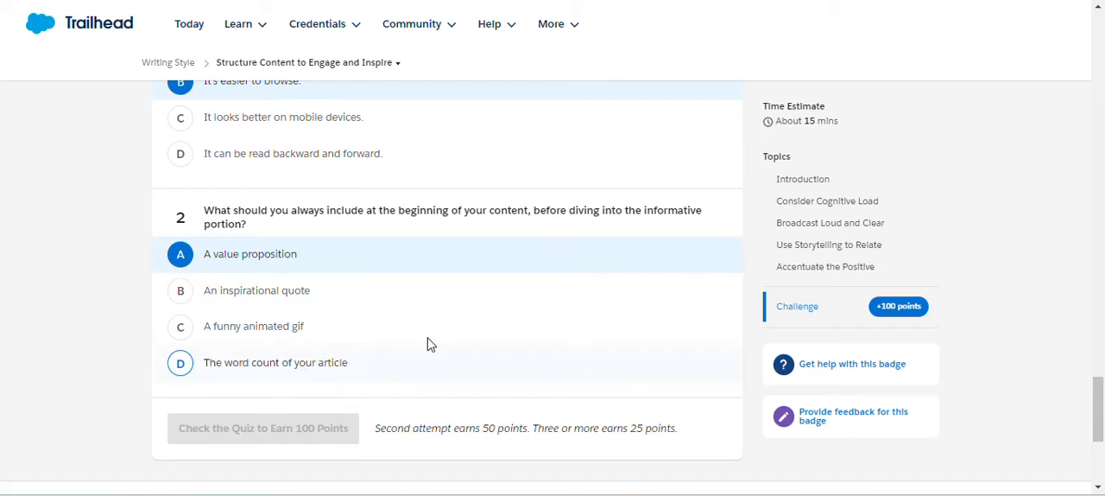
click(262, 428)
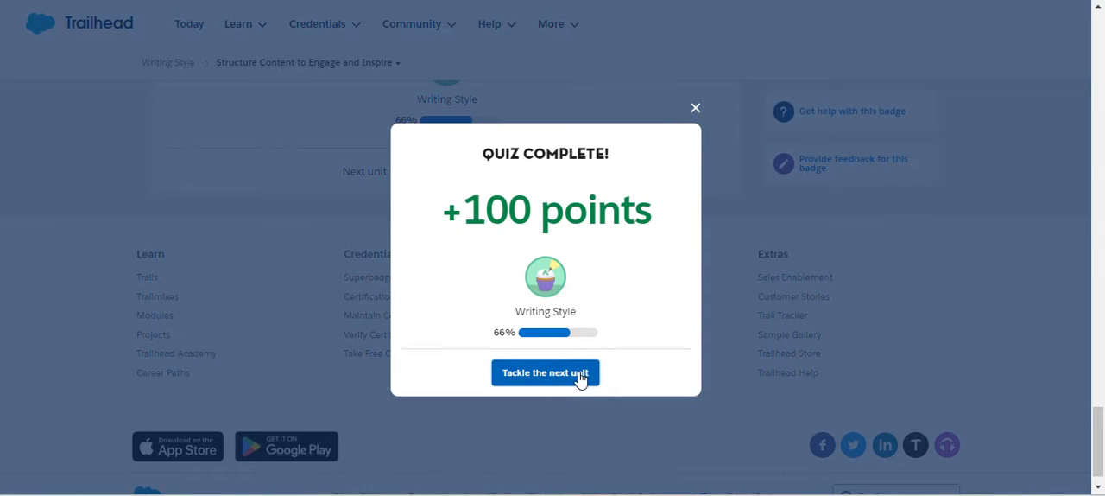
Step: Continue to the Give Your Writing Process a Boost unit and reach its quiz
click(546, 373)
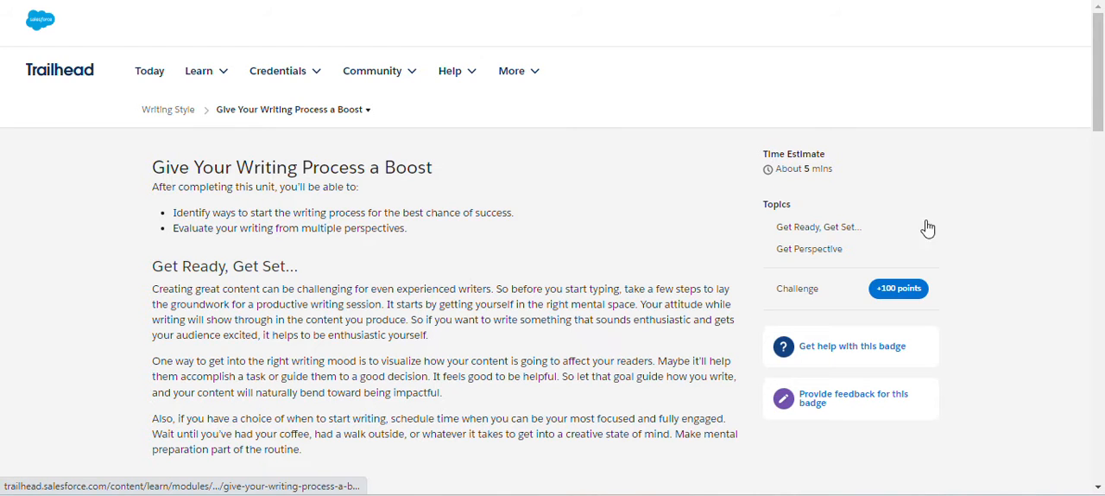
scroll(down, 3)
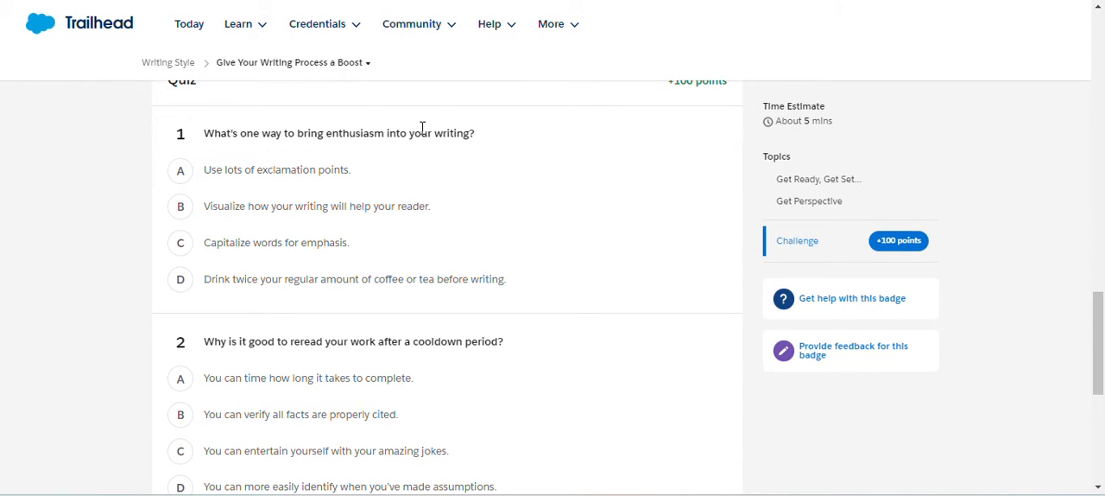
Step: Answer B (visualizing how the writing helps the reader) and D, then check the quiz to earn the Writing Style badge
click(180, 205)
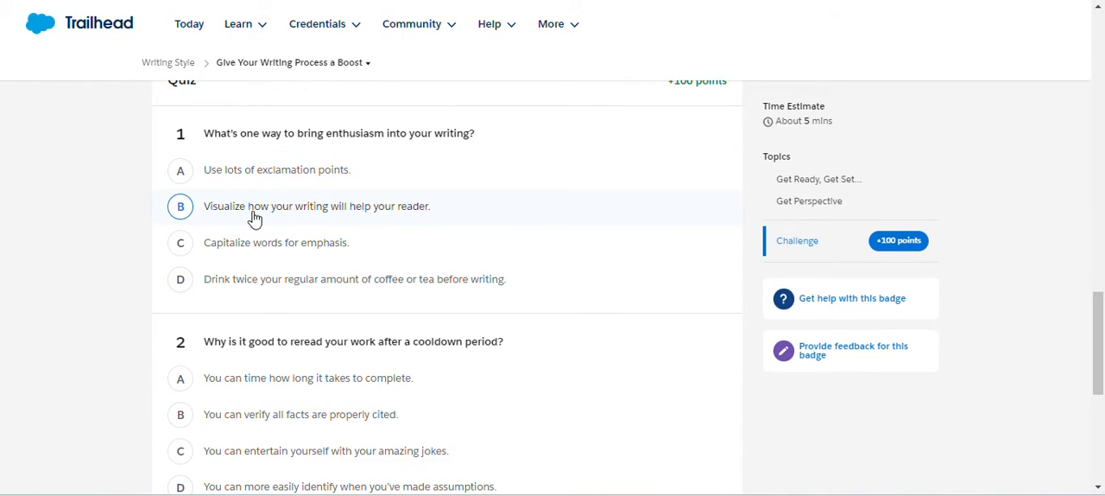
click(179, 206)
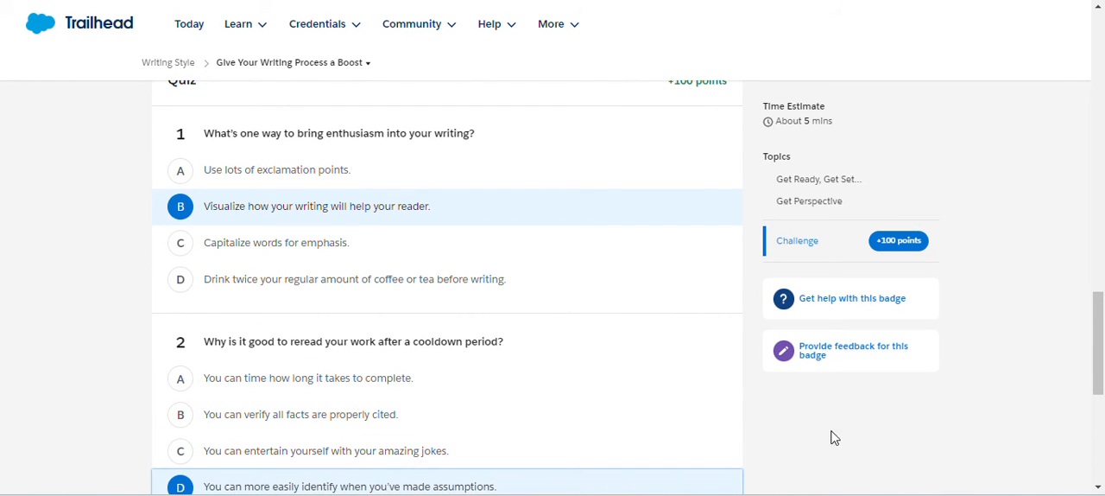
scroll(down, 3)
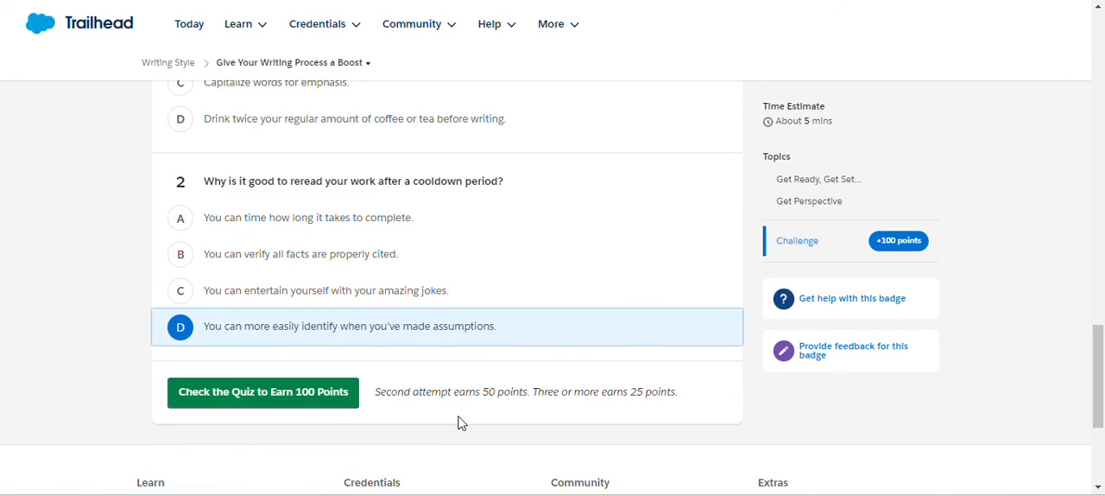
click(263, 390)
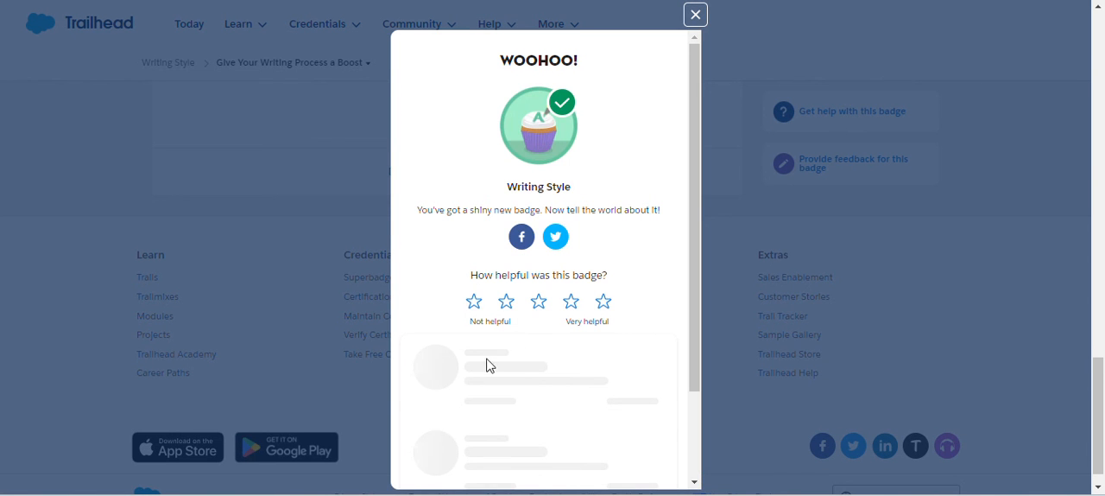